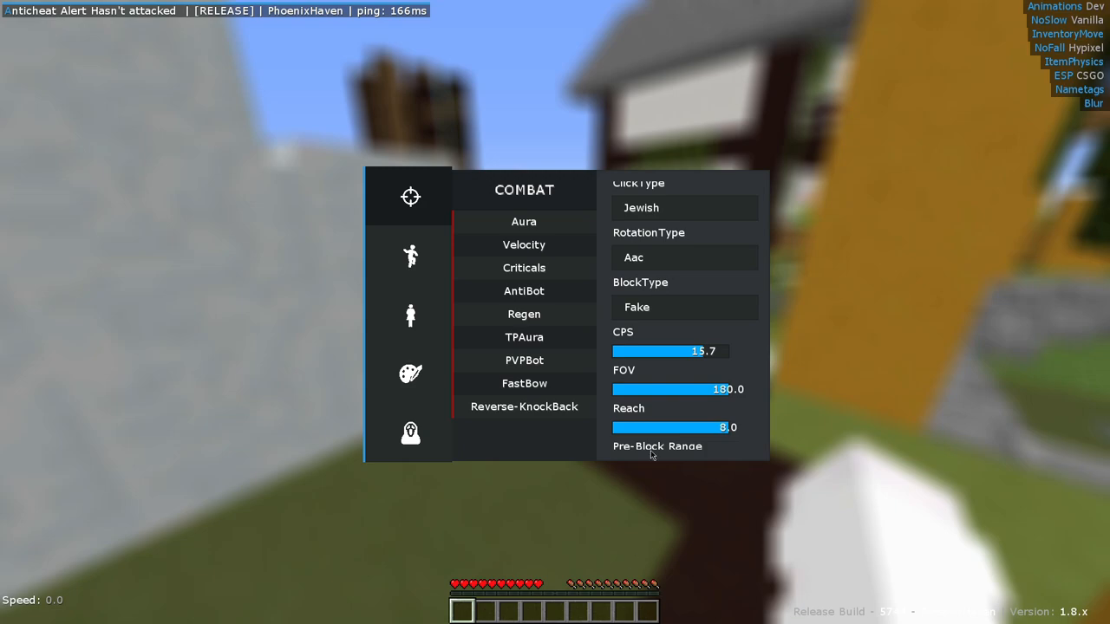
mouse_move(547, 457)
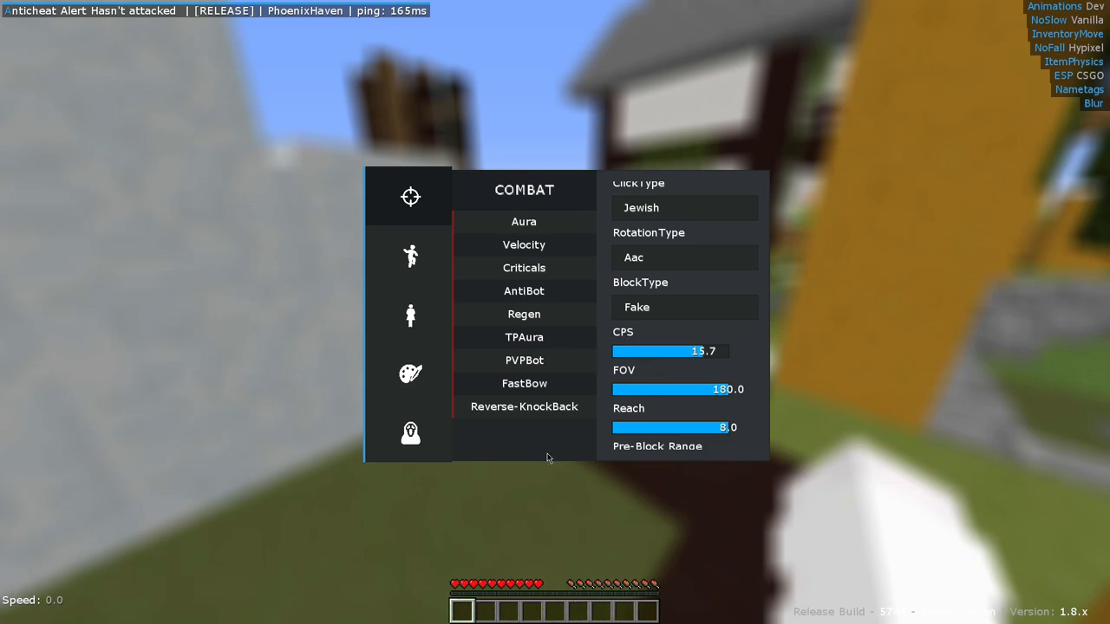
Leave the menu and scroll through the movement module's Fast Fall and Custom Fall Motion settings.
key("Escape")
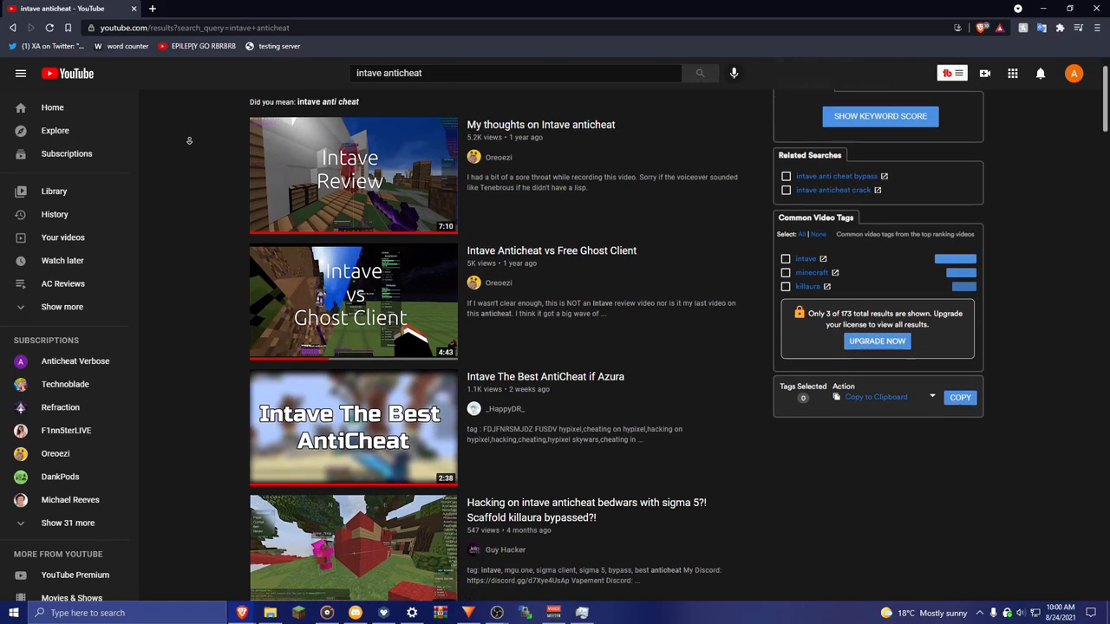
scroll("down", 3)
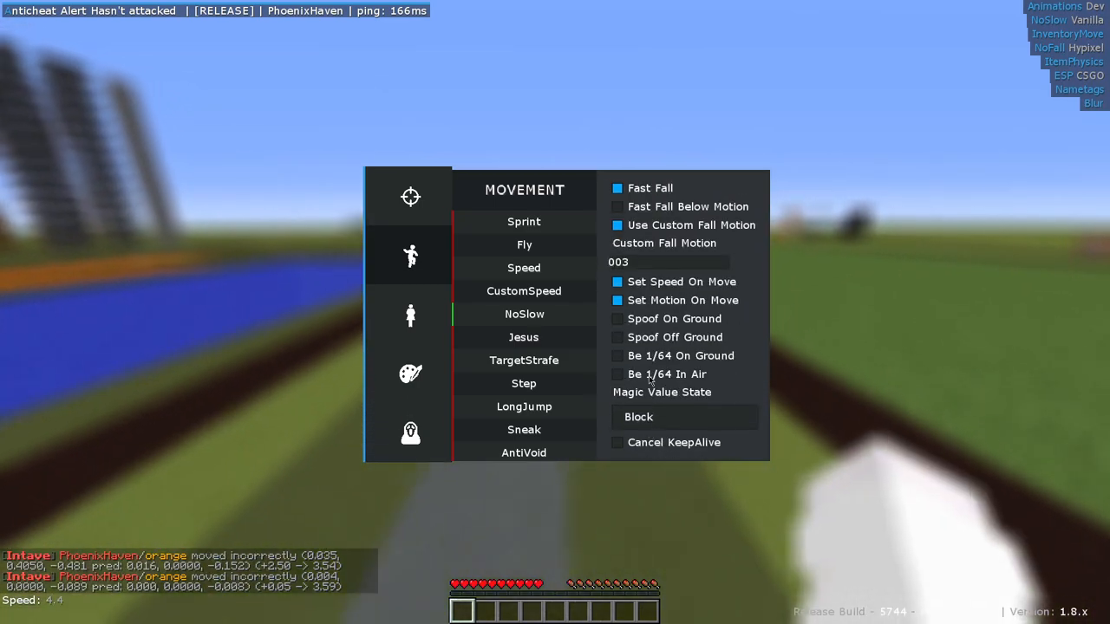
Close the ClickGUI to resume moving beside the lobby pool.
key("Escape")
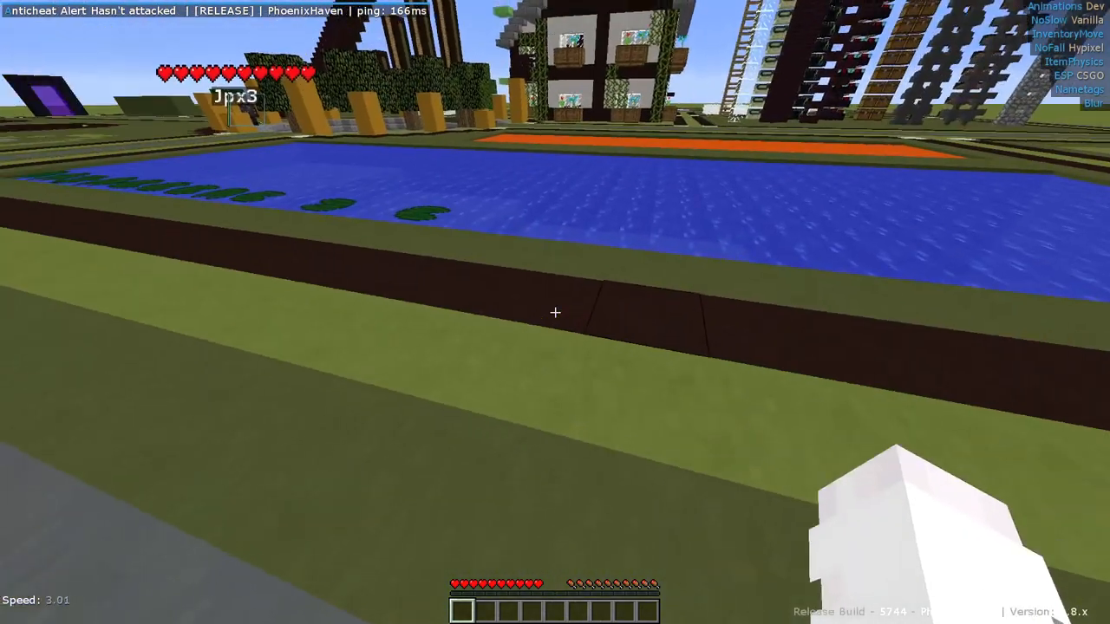
mouse_move(555, 312)
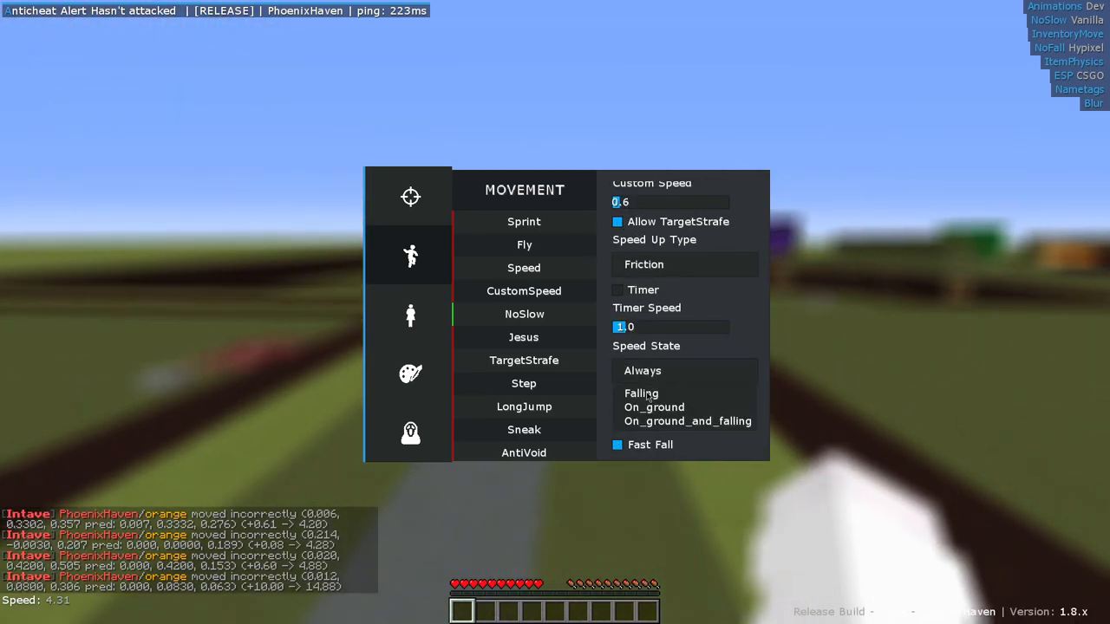
key("Escape")
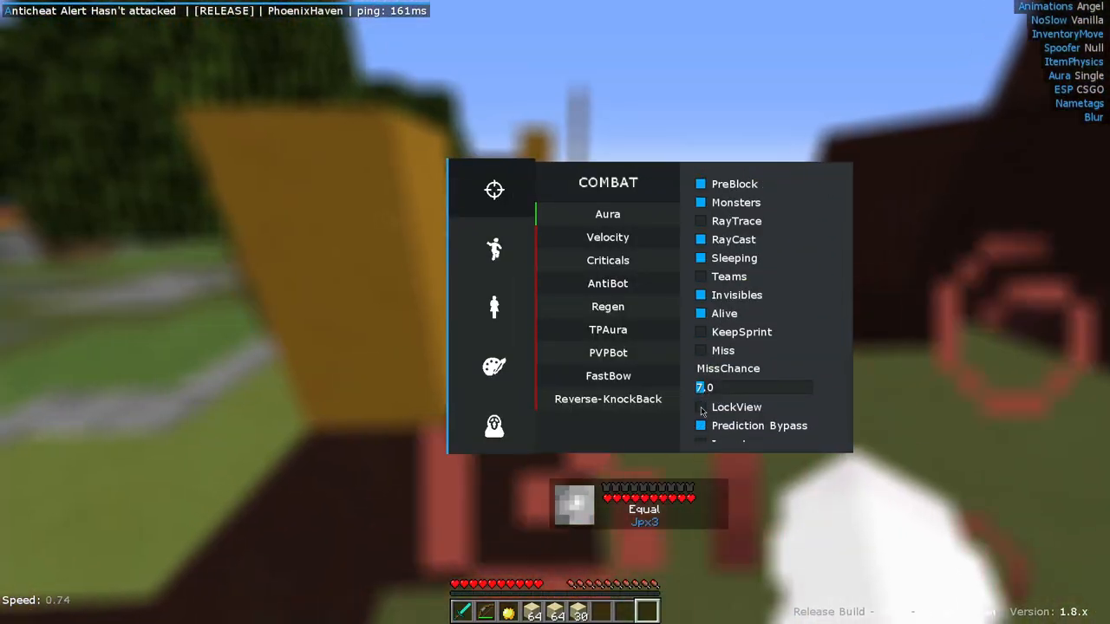
Close the ClickGUI with Aura enabled to face the player Jpx3.
key("Escape")
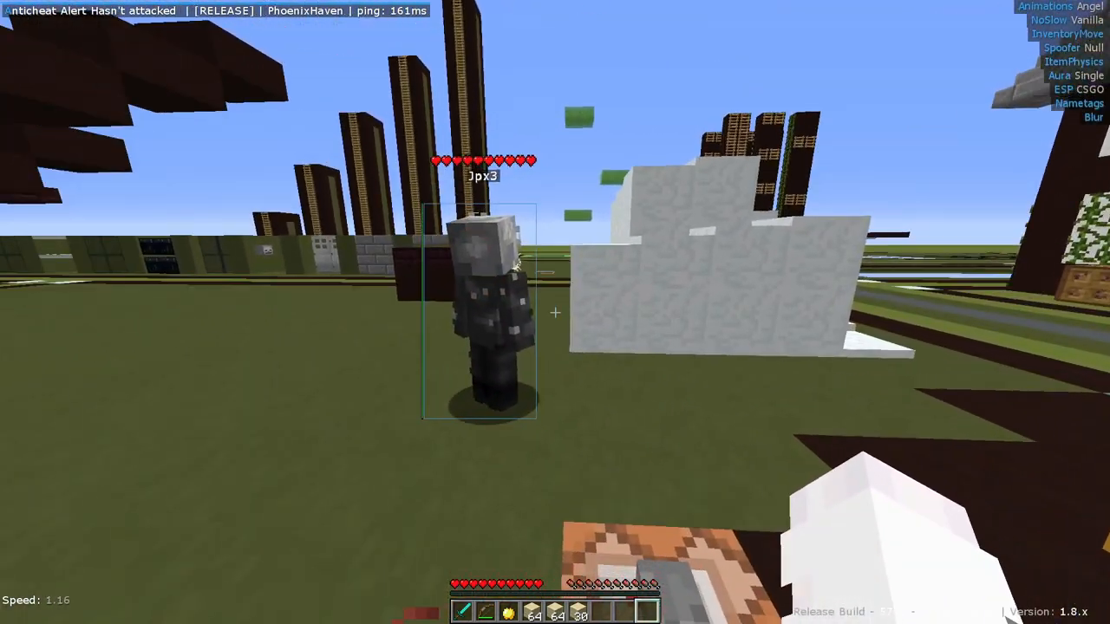